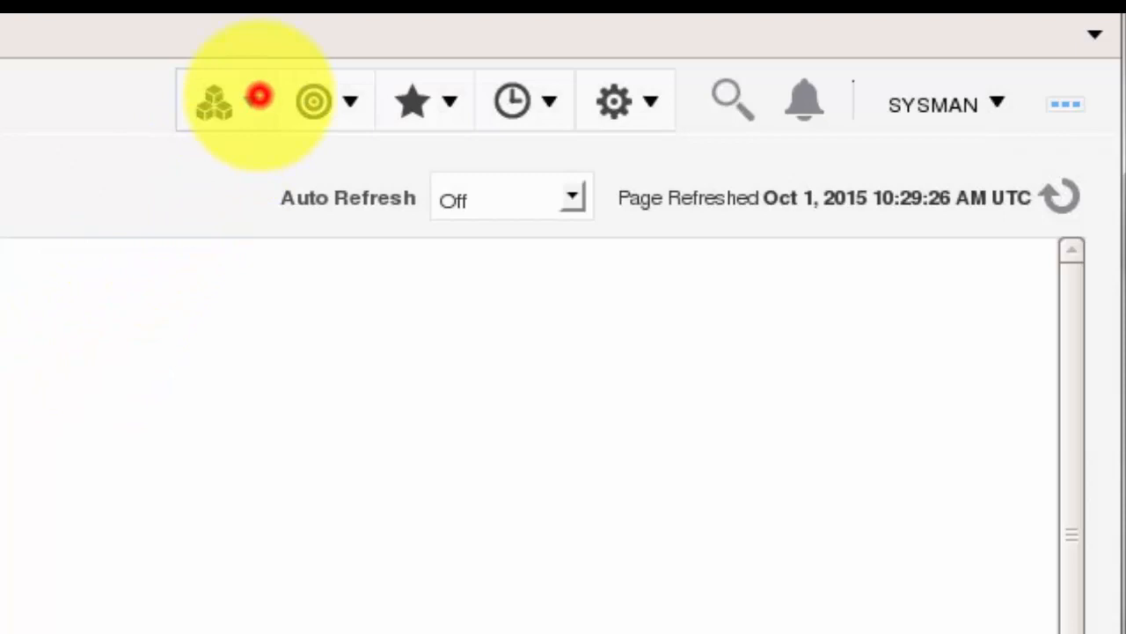
# Open the Enterprise menu to view its Summary, Monitoring, Job and Reports options
pyautogui.click(226, 99)
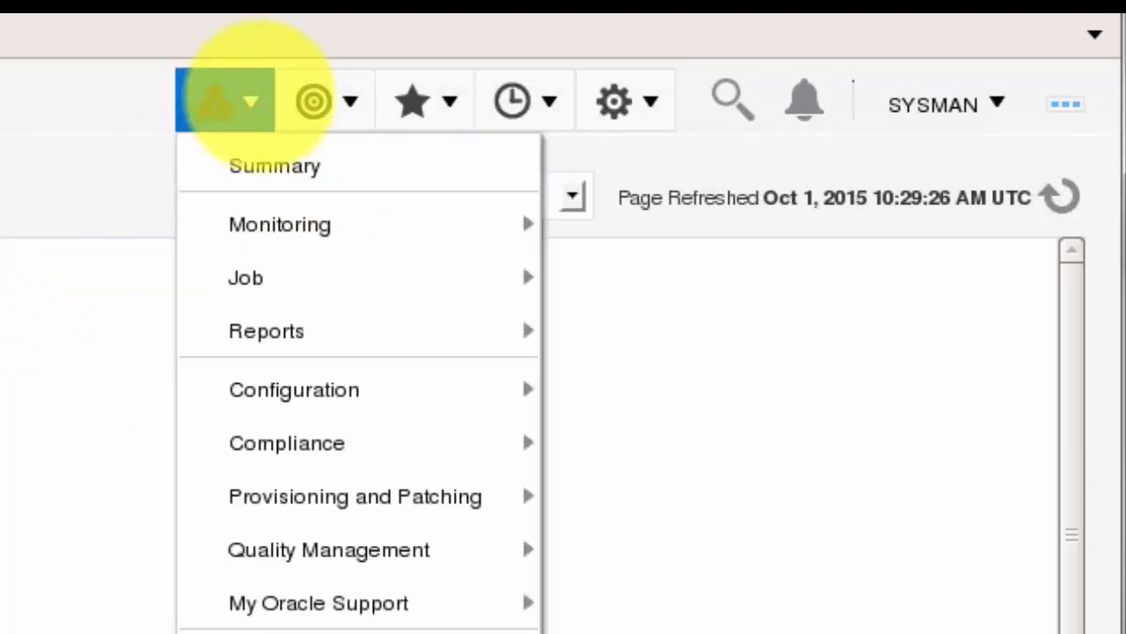
pyautogui.moveTo(265, 331)
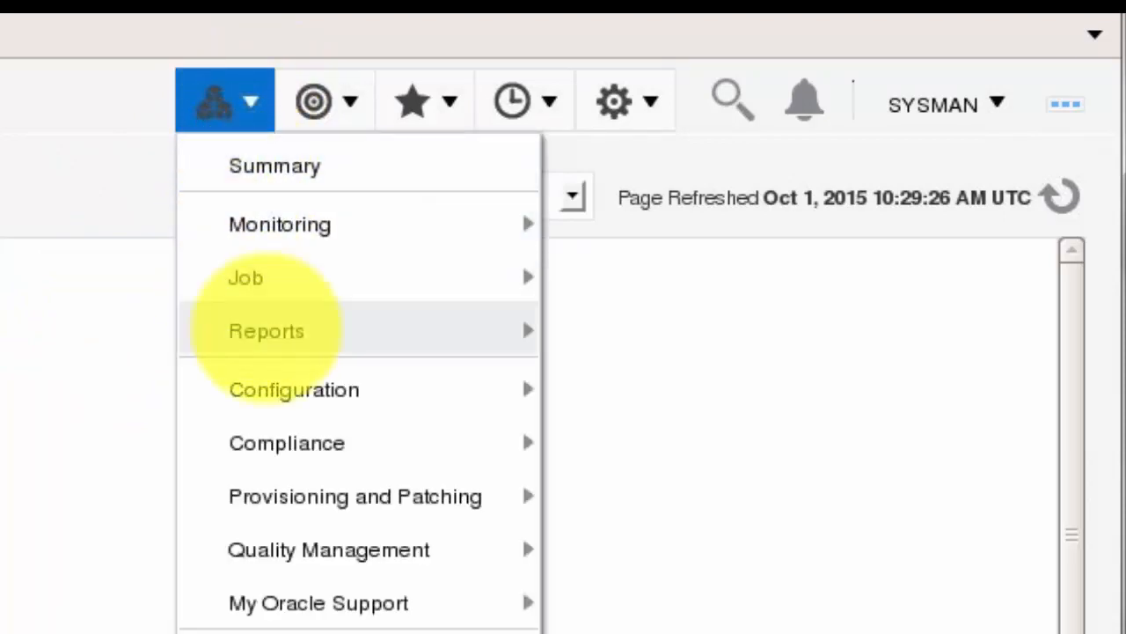
pyautogui.moveTo(266, 331)
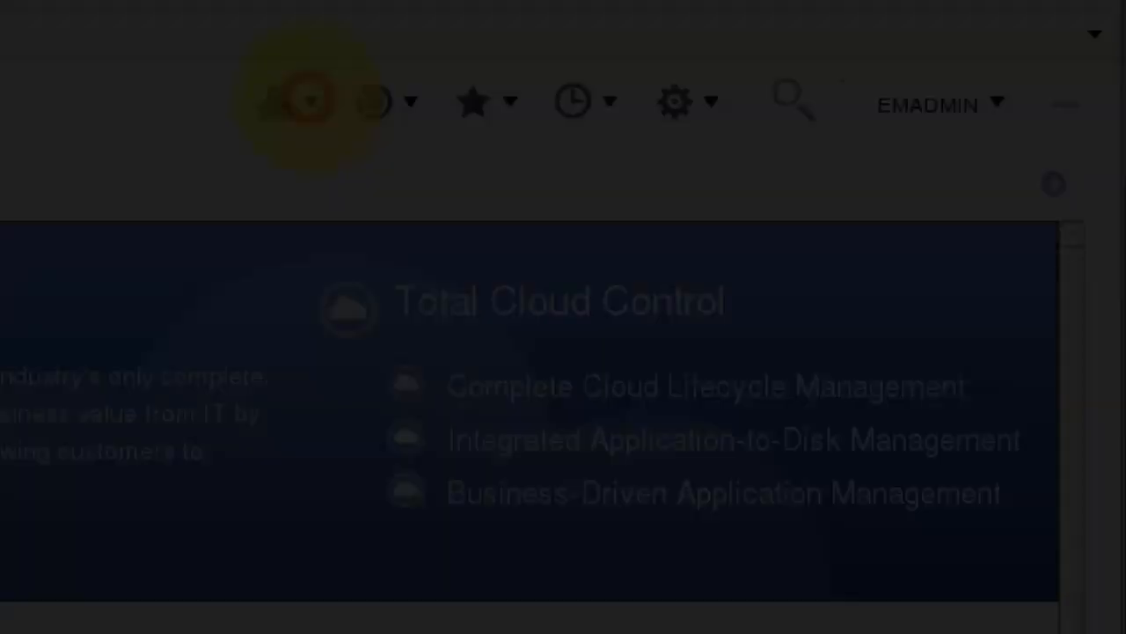
pyautogui.click(283, 99)
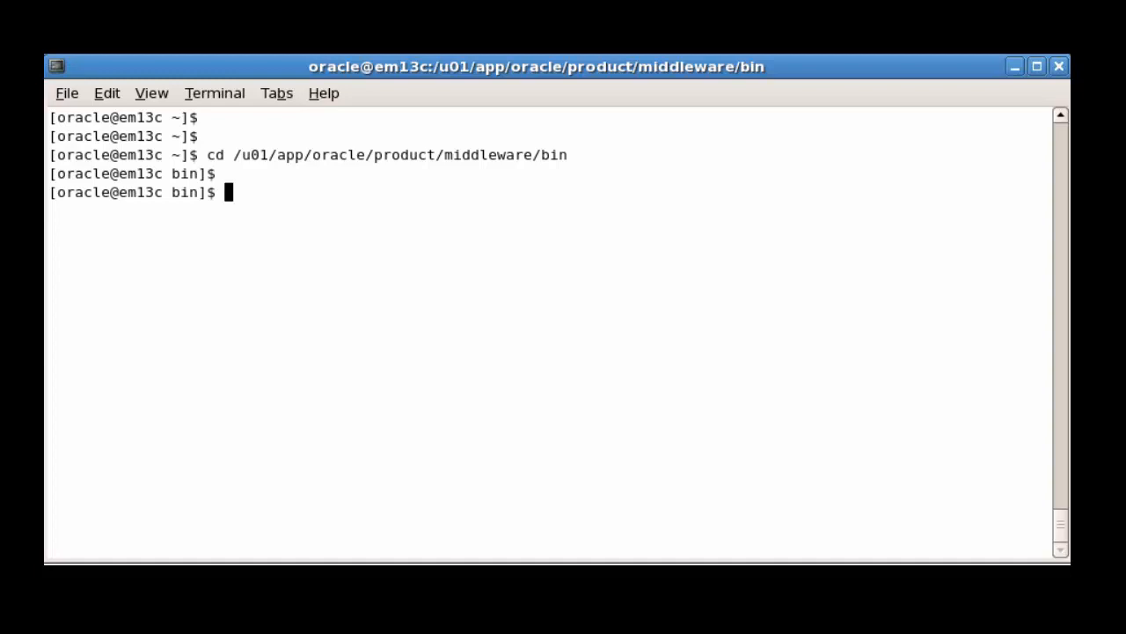
# Log EM CLI in with ./emcli login -username="sysman"
pyautogui.write('./emcli')
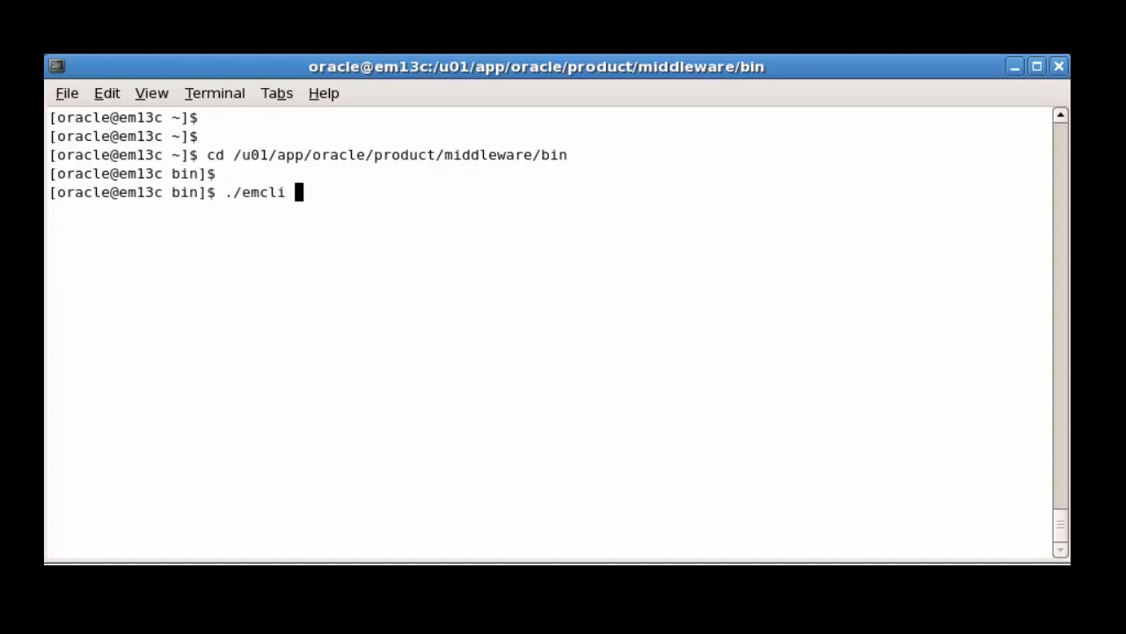
pyautogui.write('login -usernam')
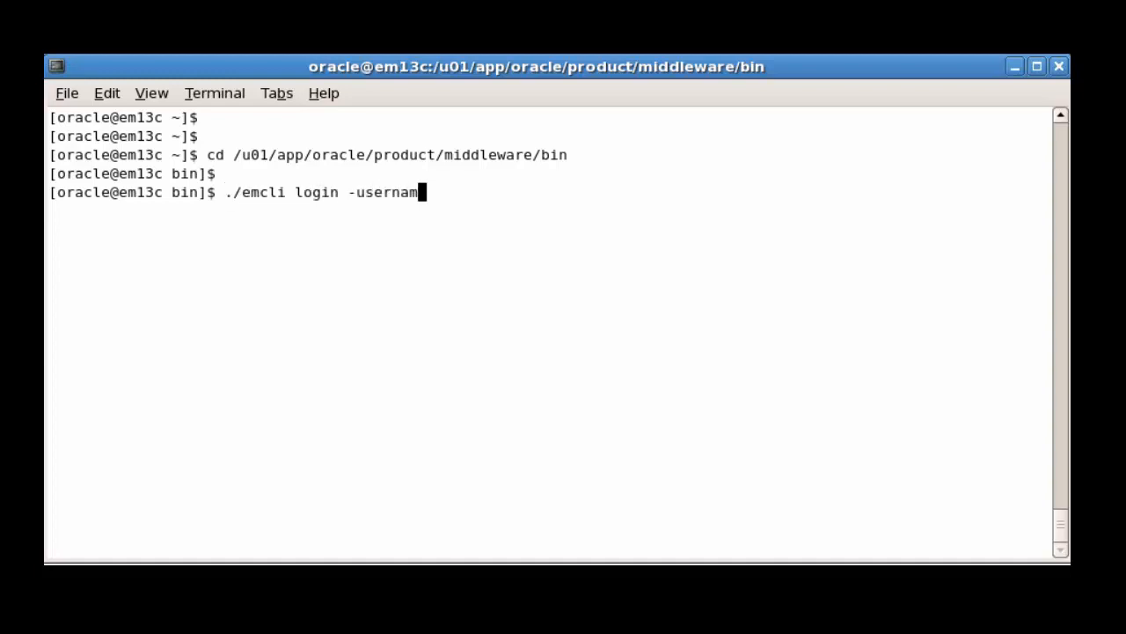
pyautogui.write('e="sysman"')
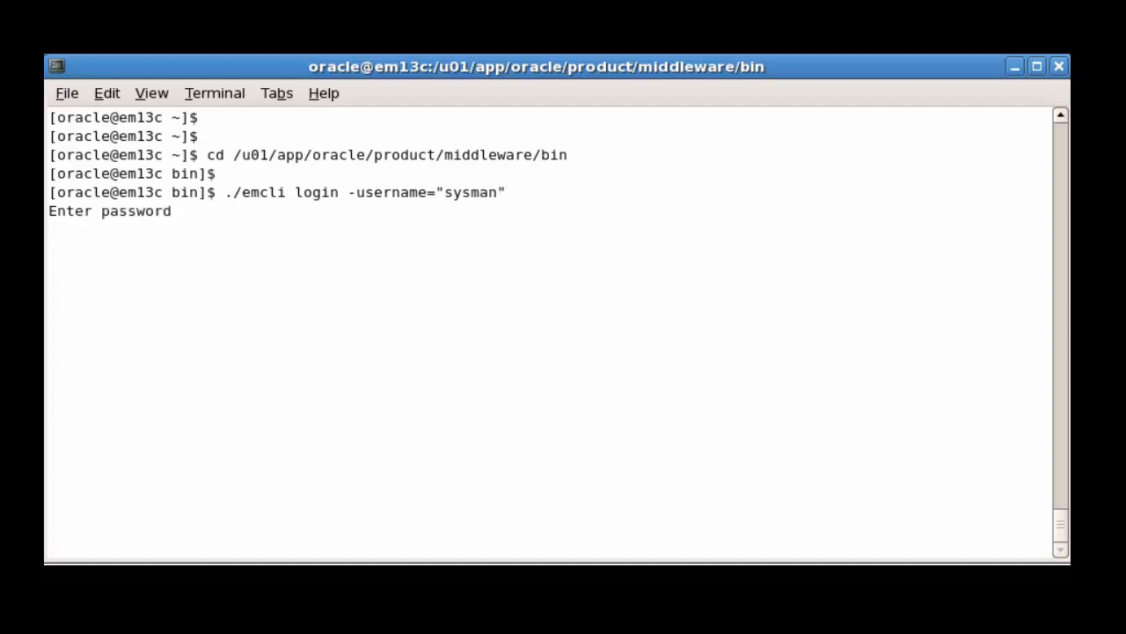
pyautogui.write('./emcli grant_')
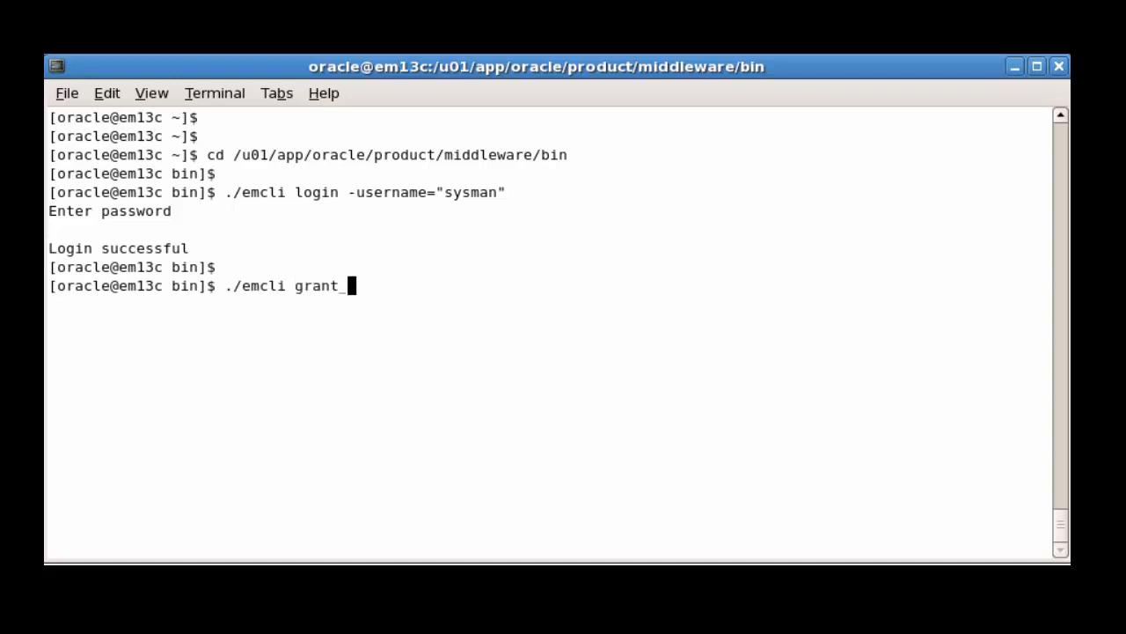
# Enter grant_bipublisher_roles with -roles="EMBIPAdministrator" and -users="EMADMIN"
pyautogui.write('bipublish')
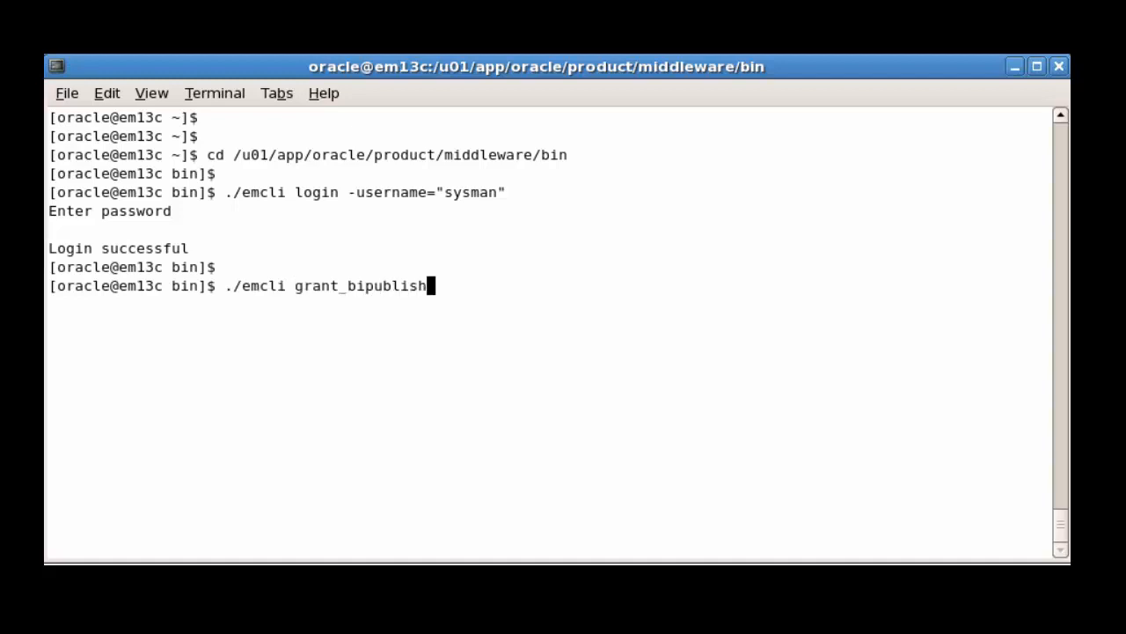
pyautogui.write('er_roles')
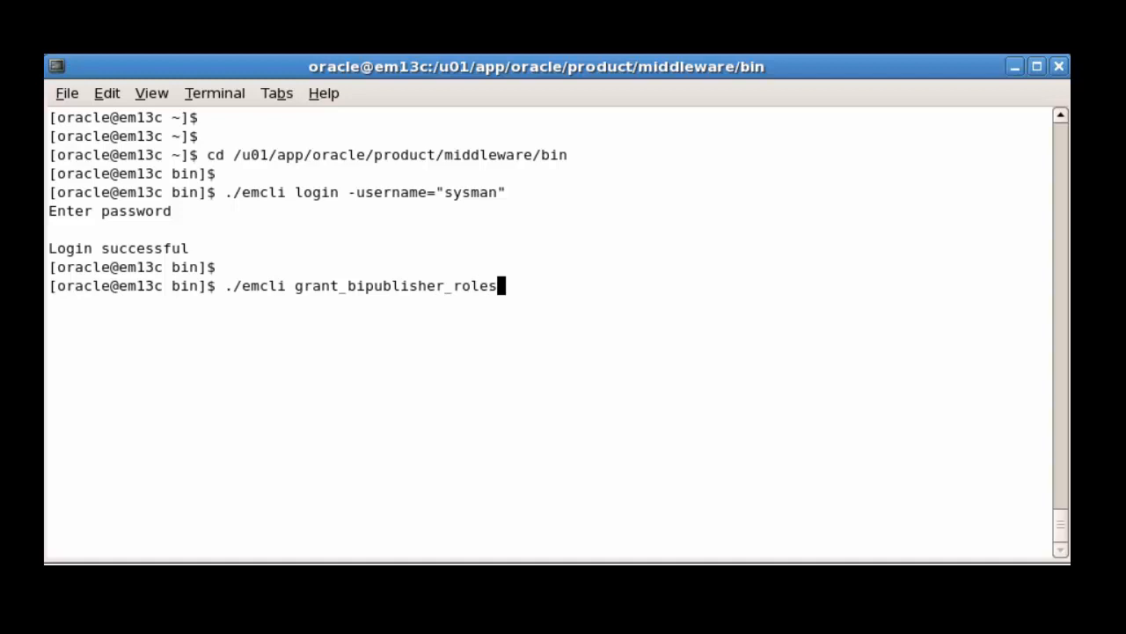
pyautogui.write('-roles')
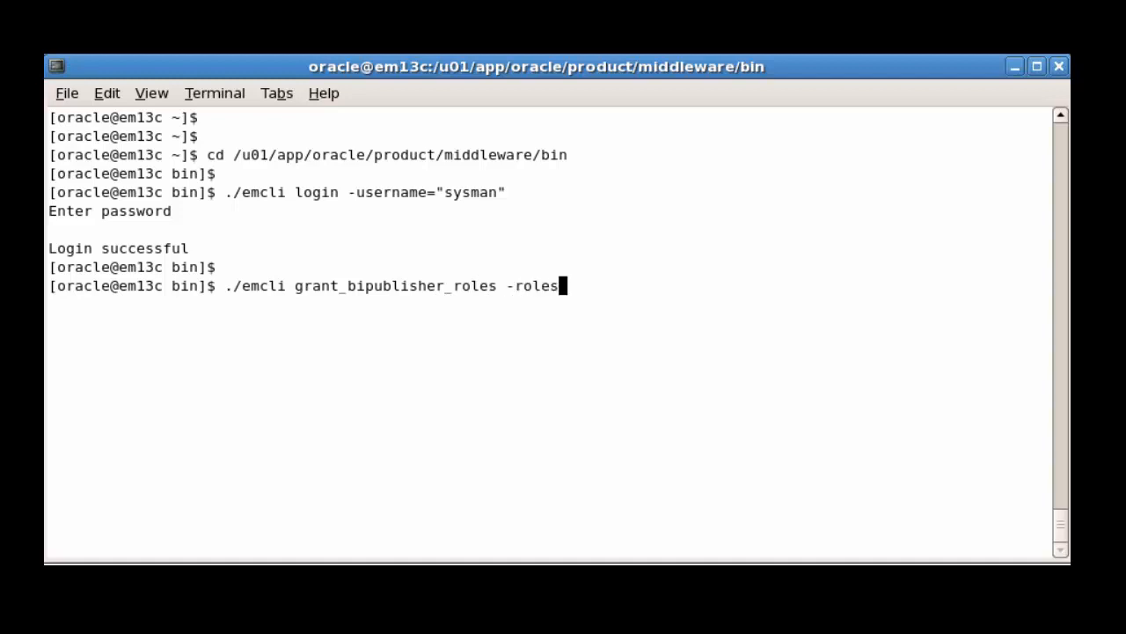
pyautogui.write('="')
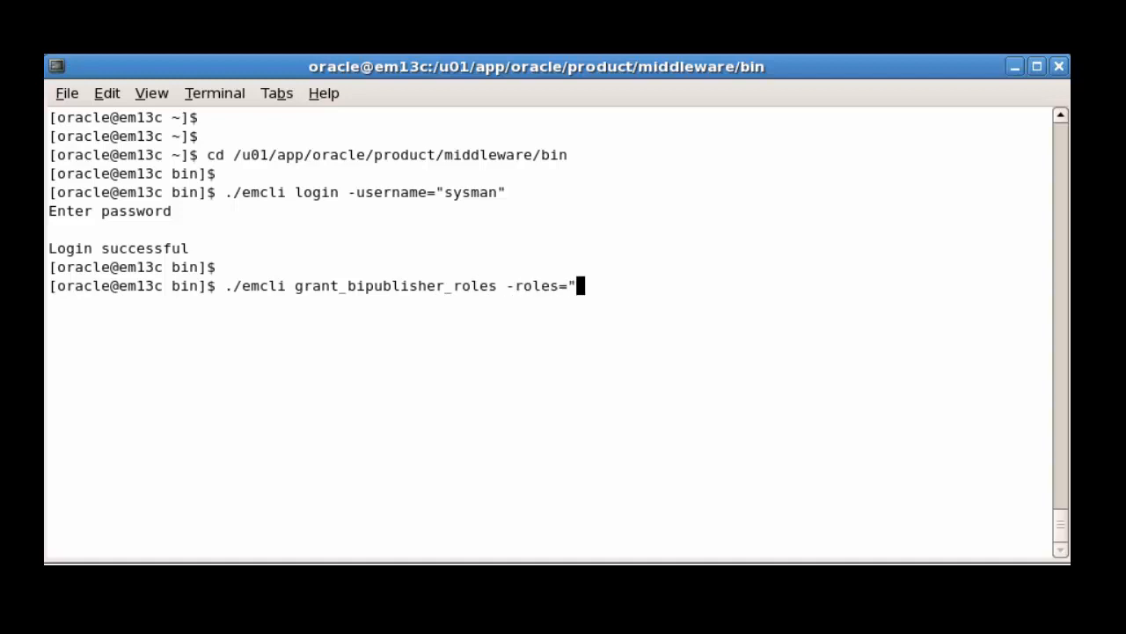
pyautogui.write('EMBIP')
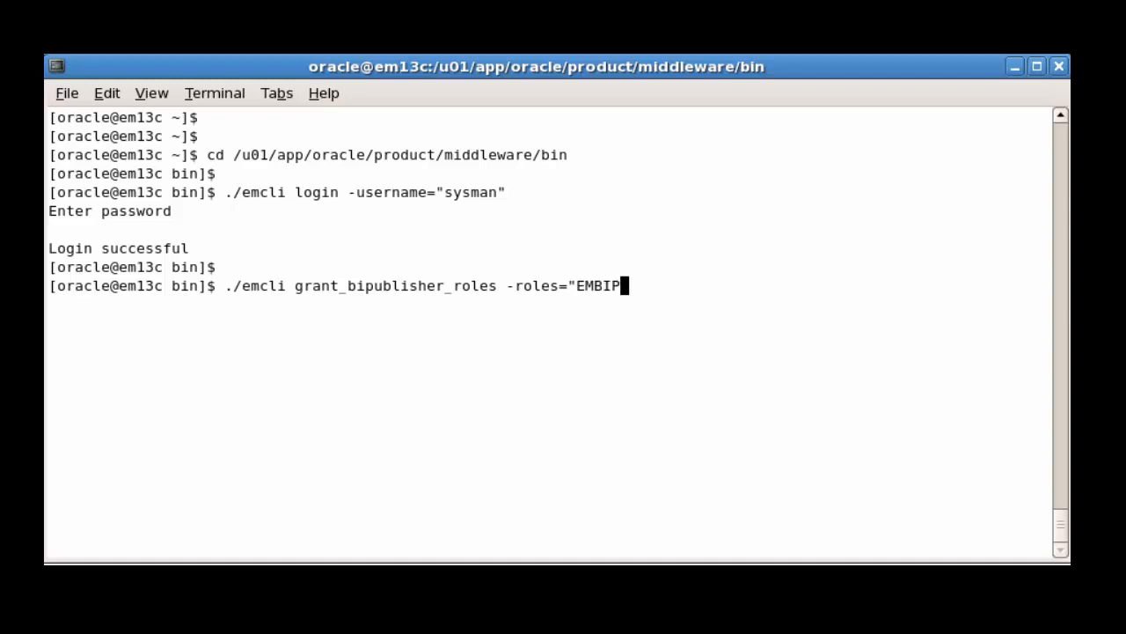
pyautogui.write('Administrator" -')
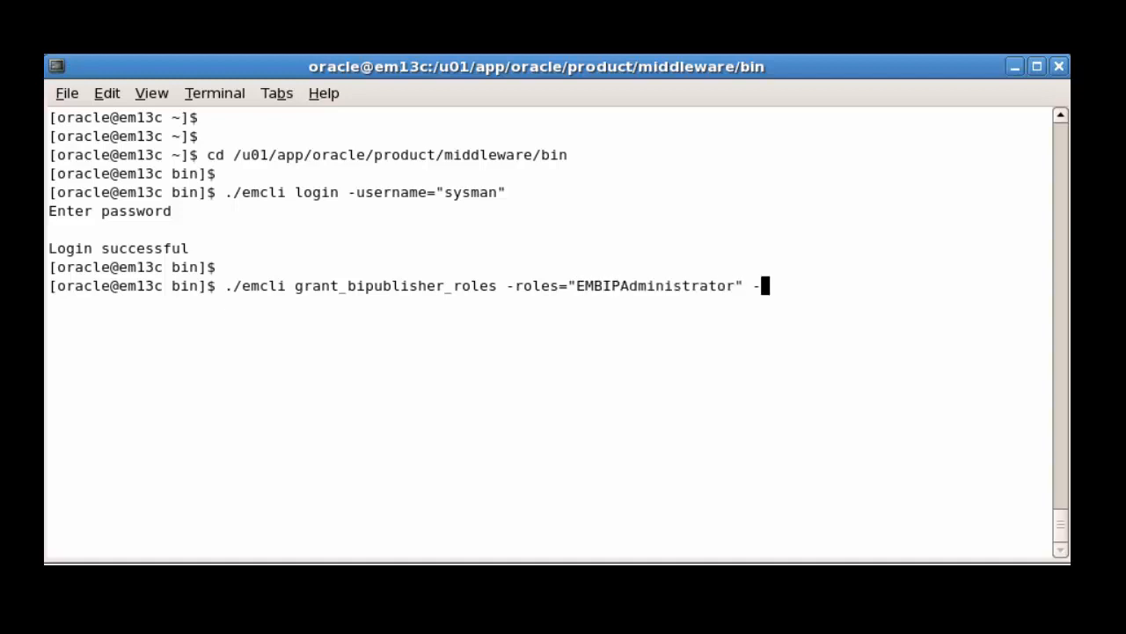
pyautogui.write('users=')
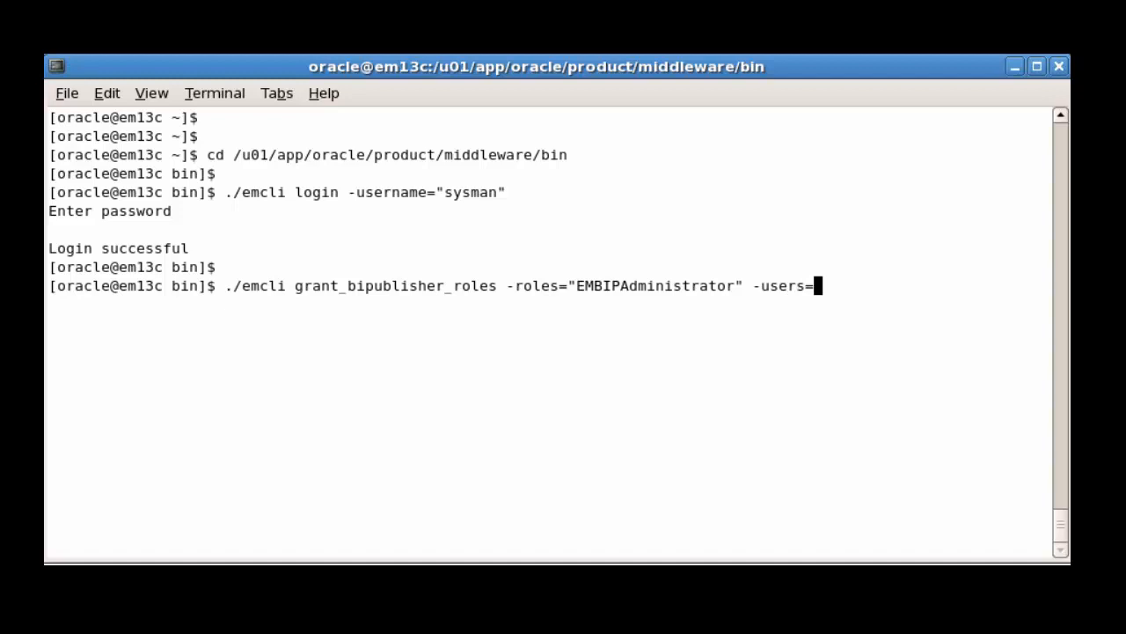
pyautogui.write('"EMADMI')
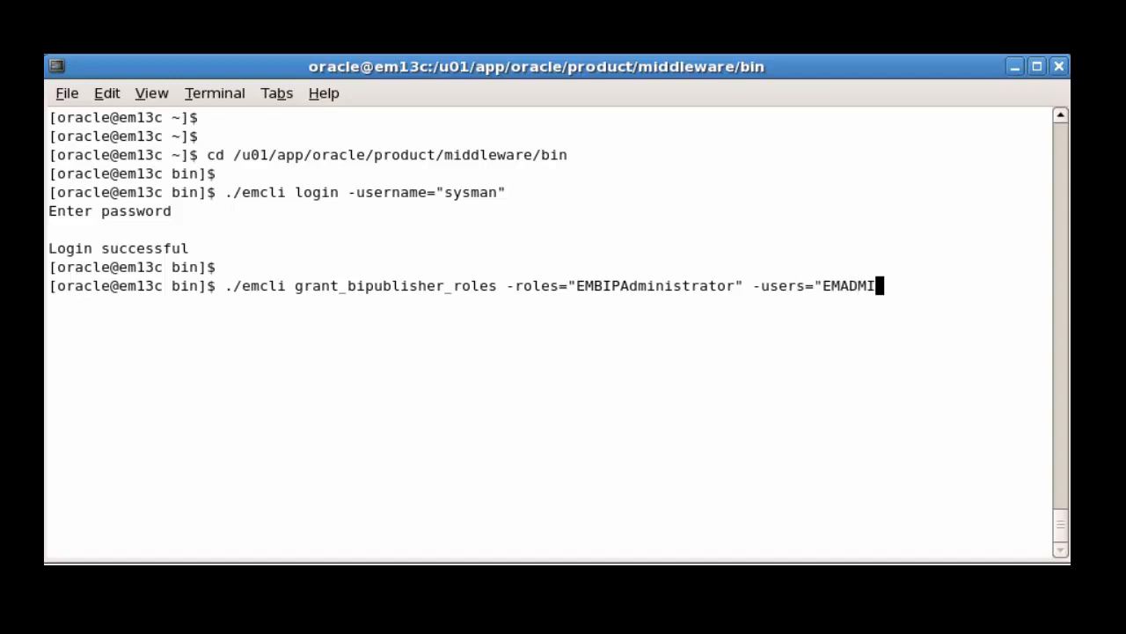
pyautogui.write('N"')
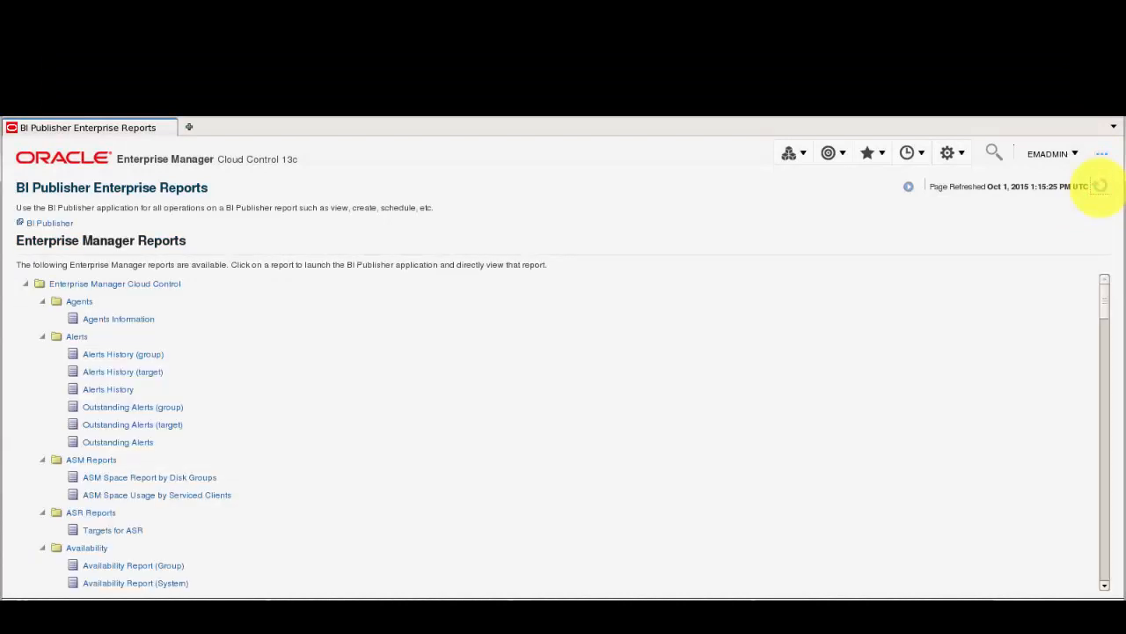
# Open the Targets of Specified Type sample report and sign in to BI Publisher
pyautogui.scroll(-3)
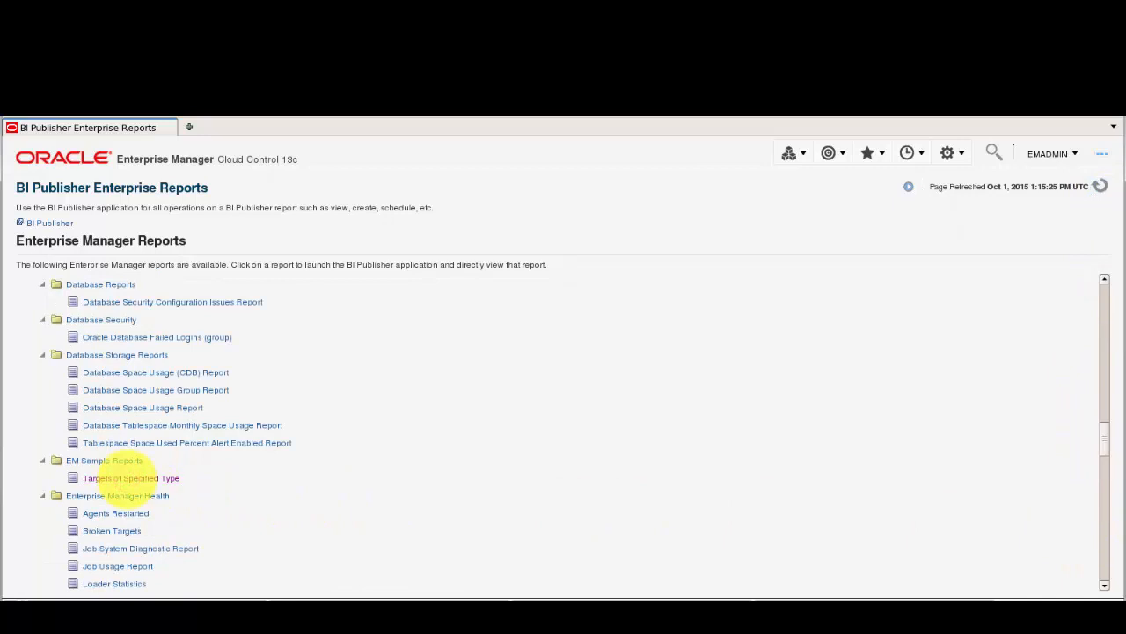
pyautogui.click(123, 478)
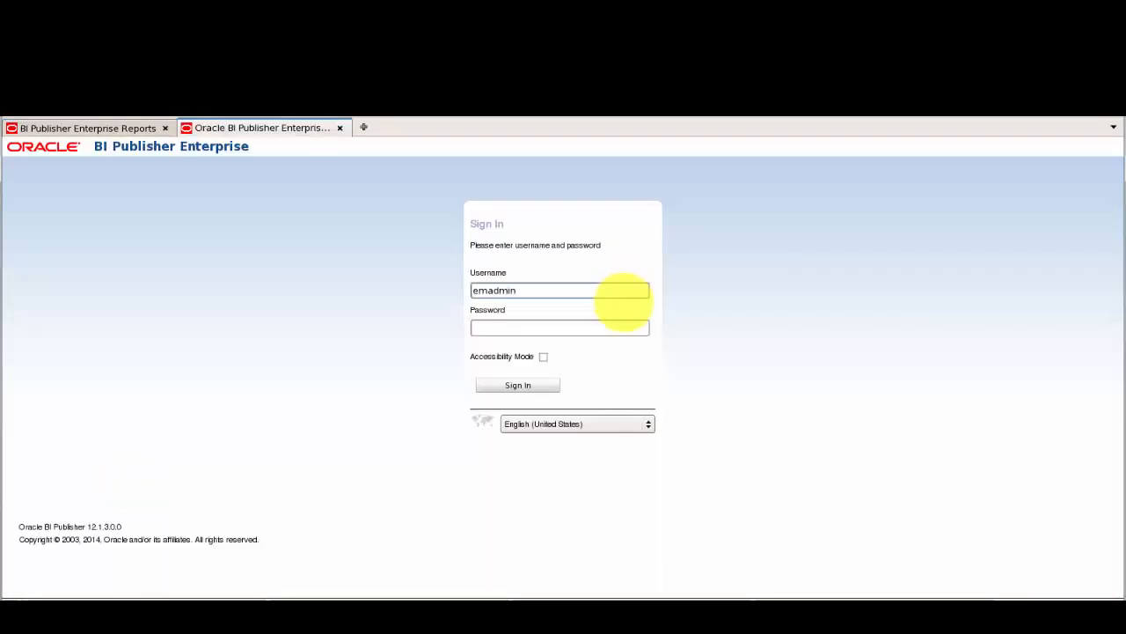
pyautogui.click(517, 385)
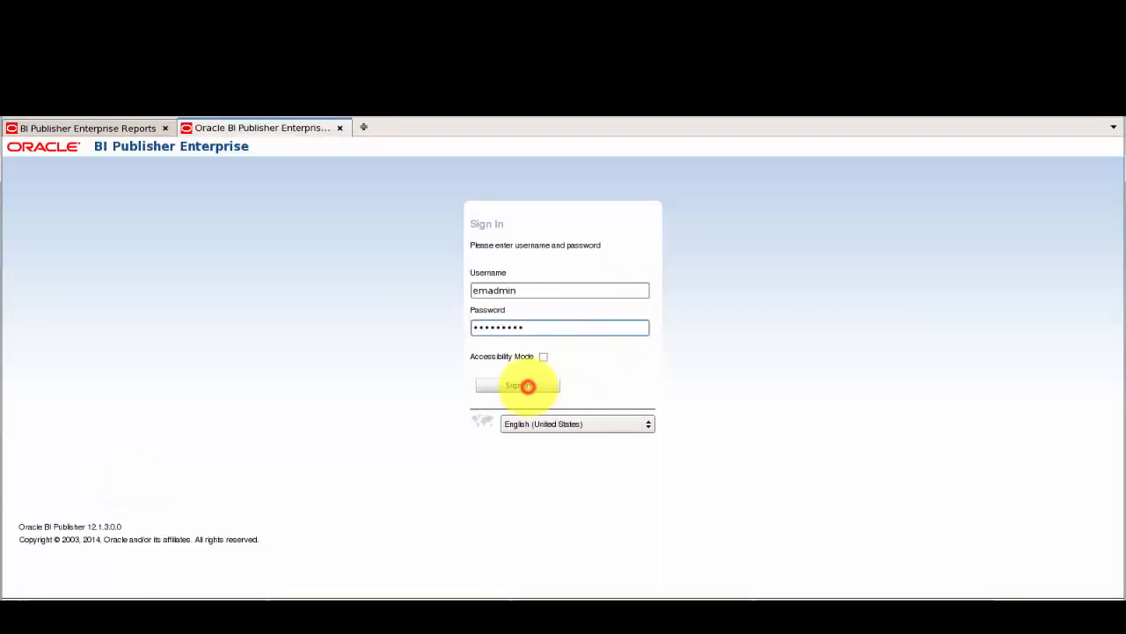
pyautogui.click(517, 385)
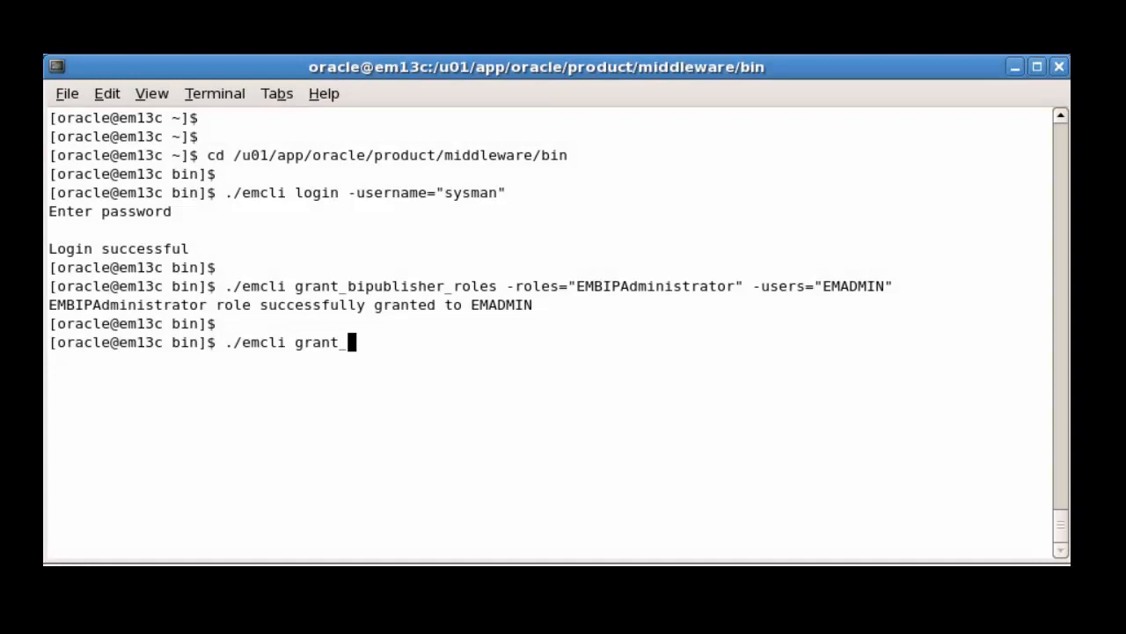
# Grant EMBIPAuthor to EMREPORTS via grant_bipublisher_roles, then run ./emcli logout
pyautogui.write('bipublisher_roles')
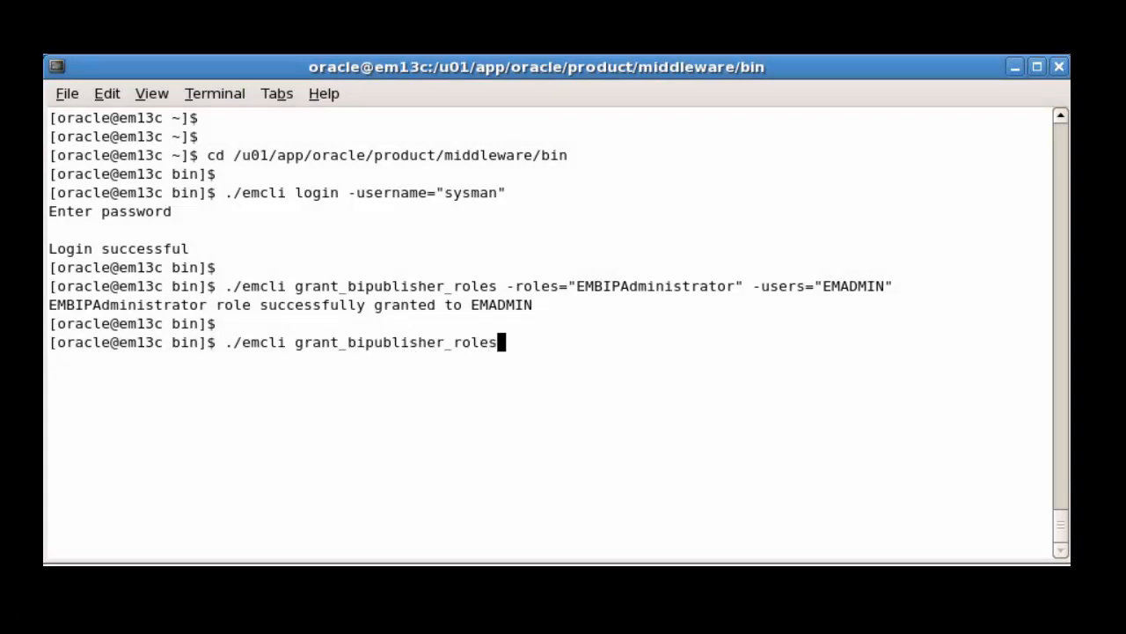
pyautogui.write('-roles="EMBIPAuthor" -us')
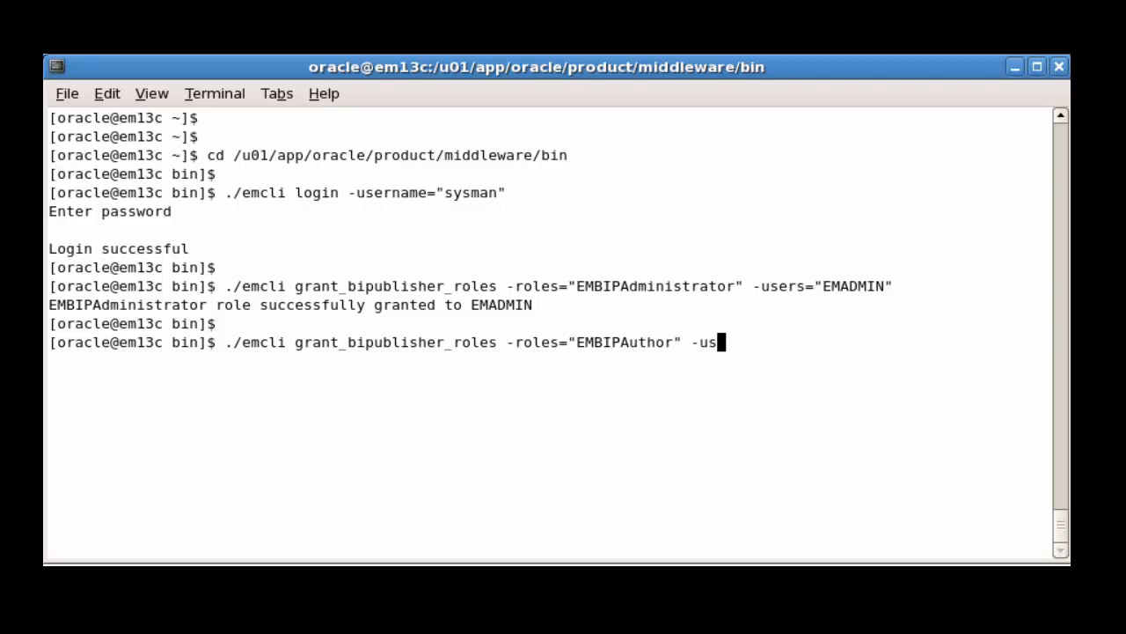
pyautogui.write('ers="EMREPORTS"')
pyautogui.write('./emcli')
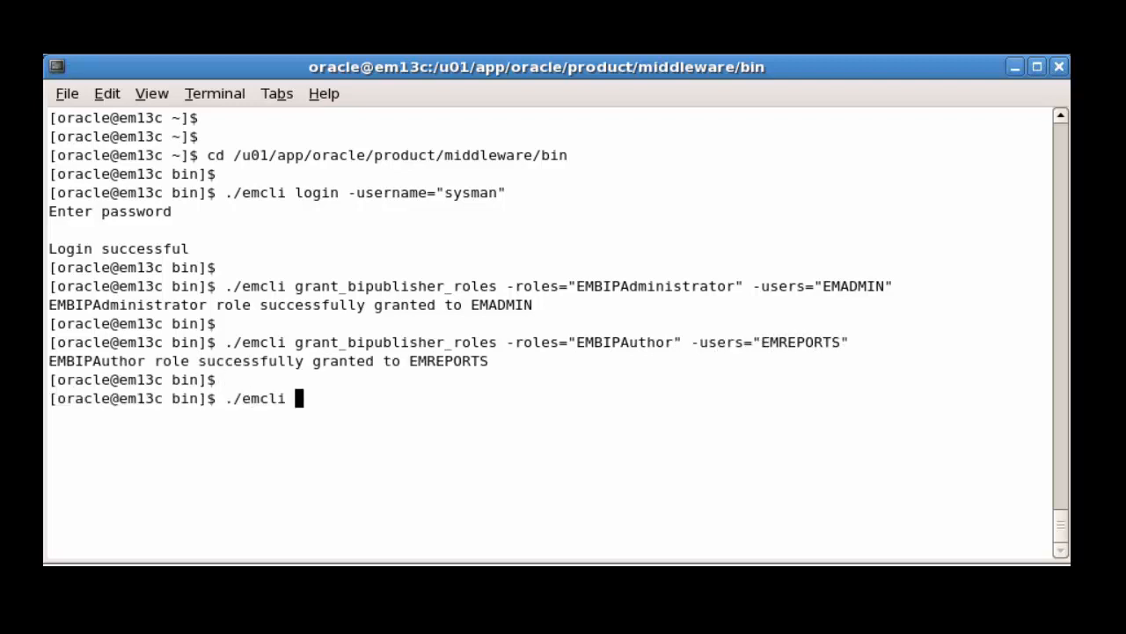
pyautogui.write('logout')
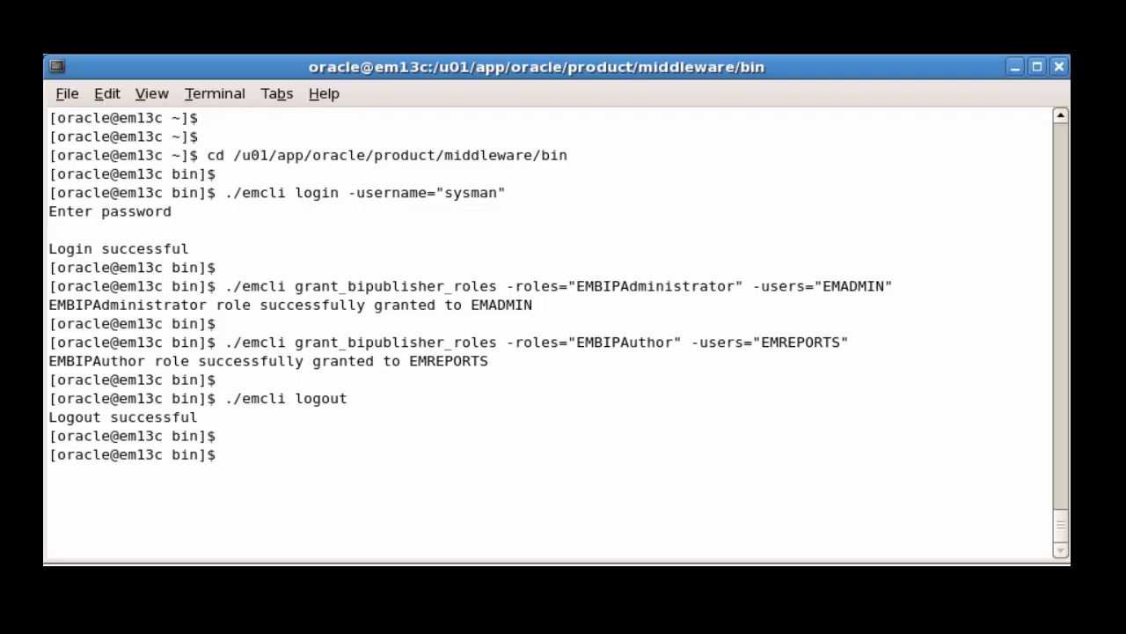
pyautogui.write('./emcli')
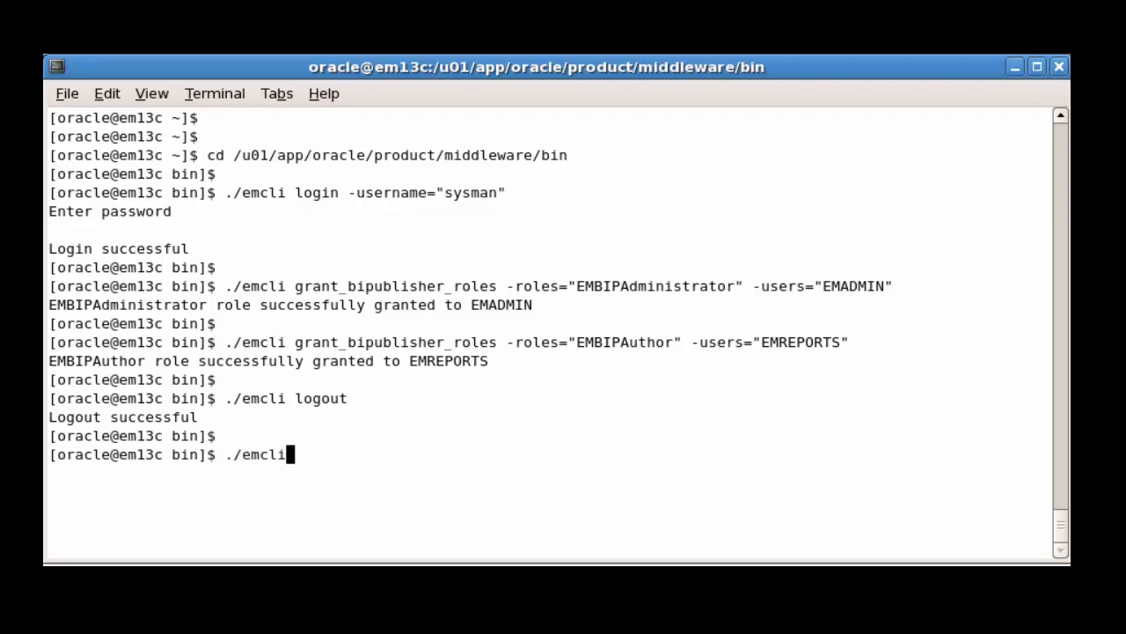
pyautogui.press('Return')
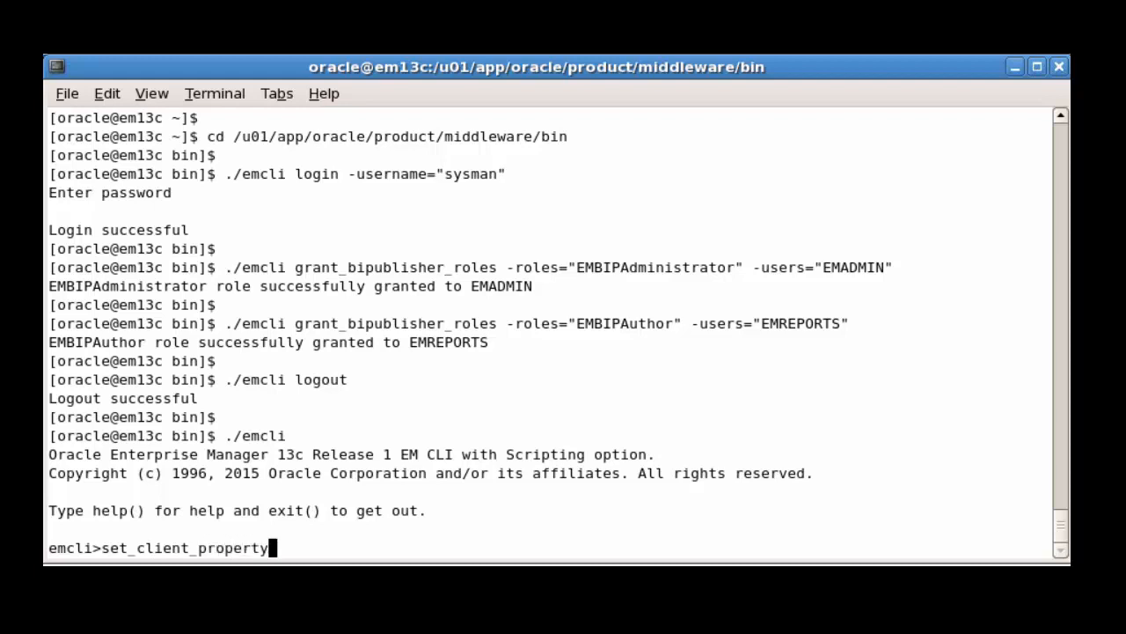
pyautogui.write("('EMCLI_OMS_")
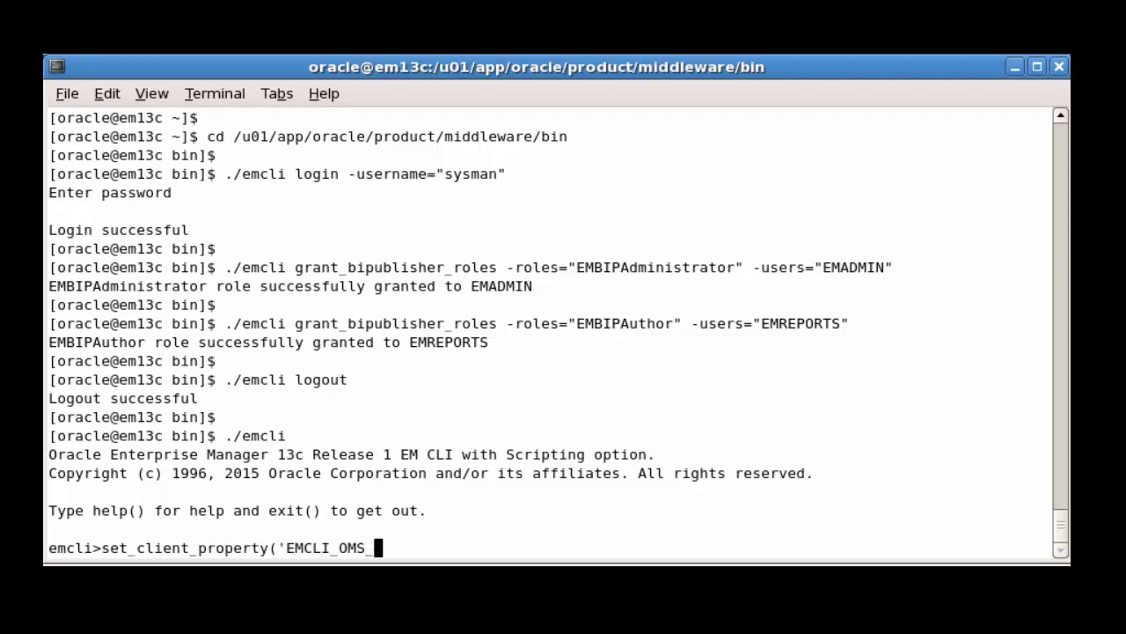
pyautogui.write("URL',")
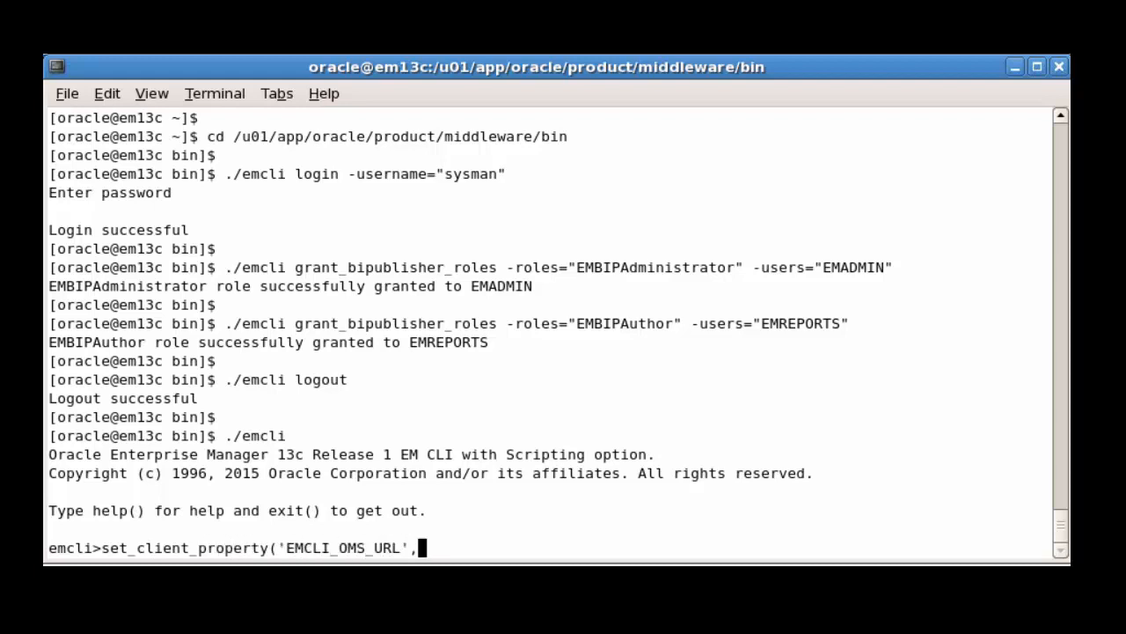
pyautogui.write("'https://em13")
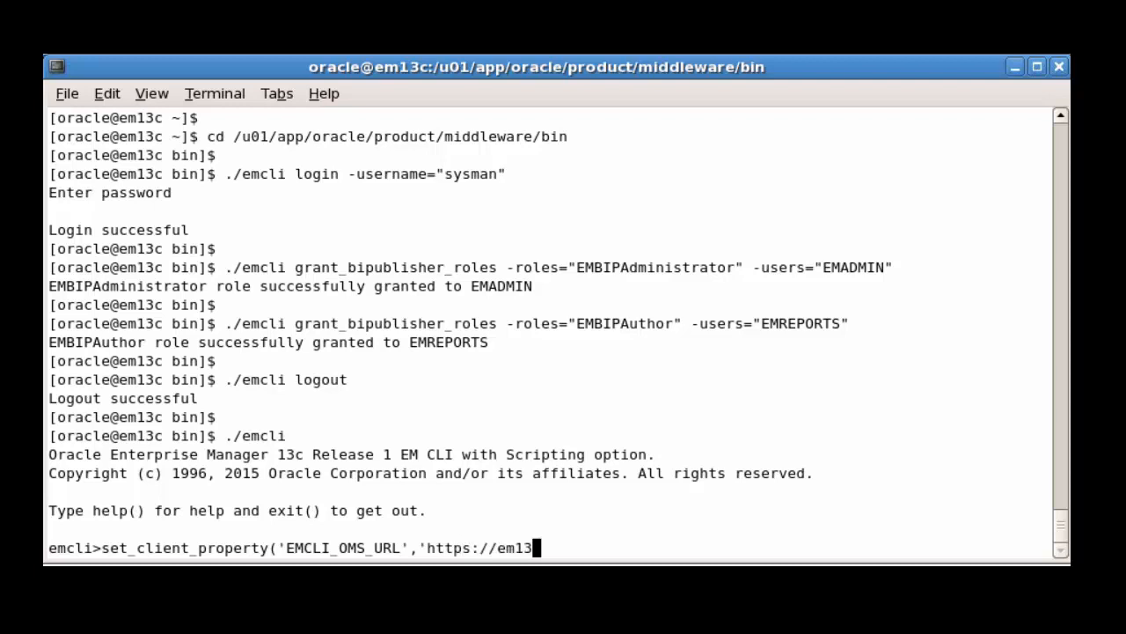
pyautogui.write('c.example.com:7802/em')
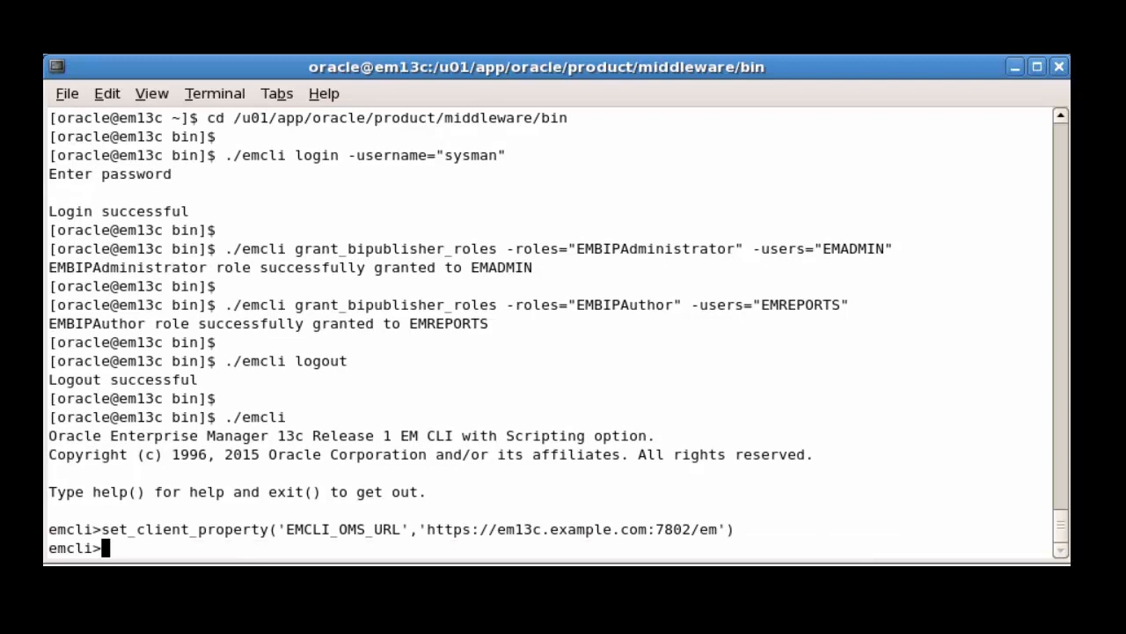
# Set the EMCLI_TRUSTALL client property and log in as sysman
pyautogui.write('set_client_property(')
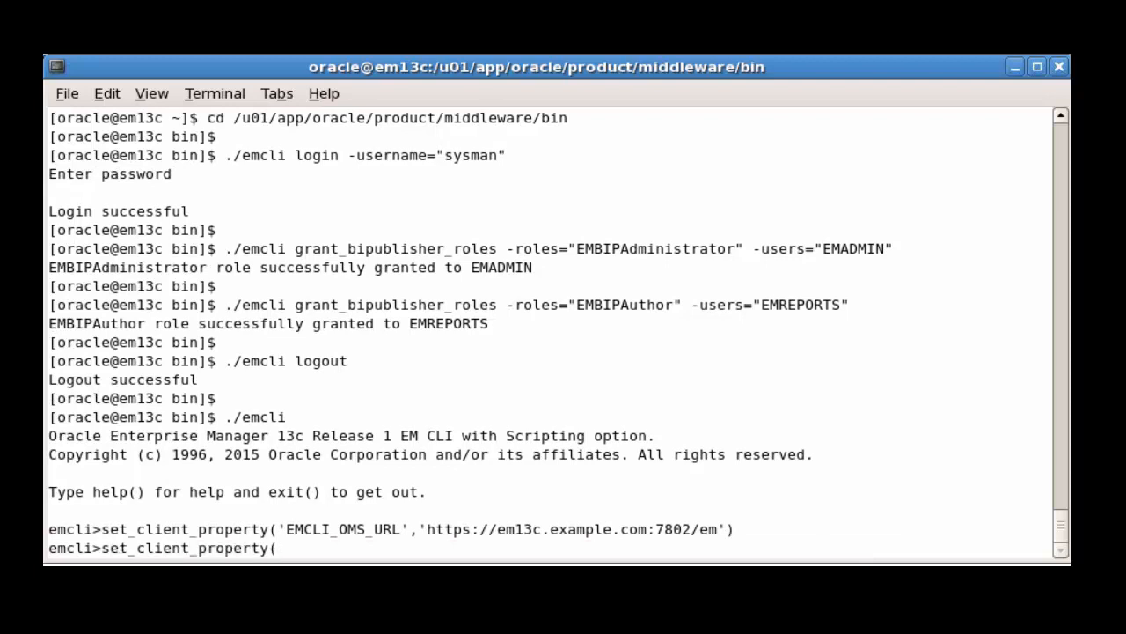
pyautogui.write("'EMCLI_TRUSTALL','true'")
pyautogui.write('login(use')
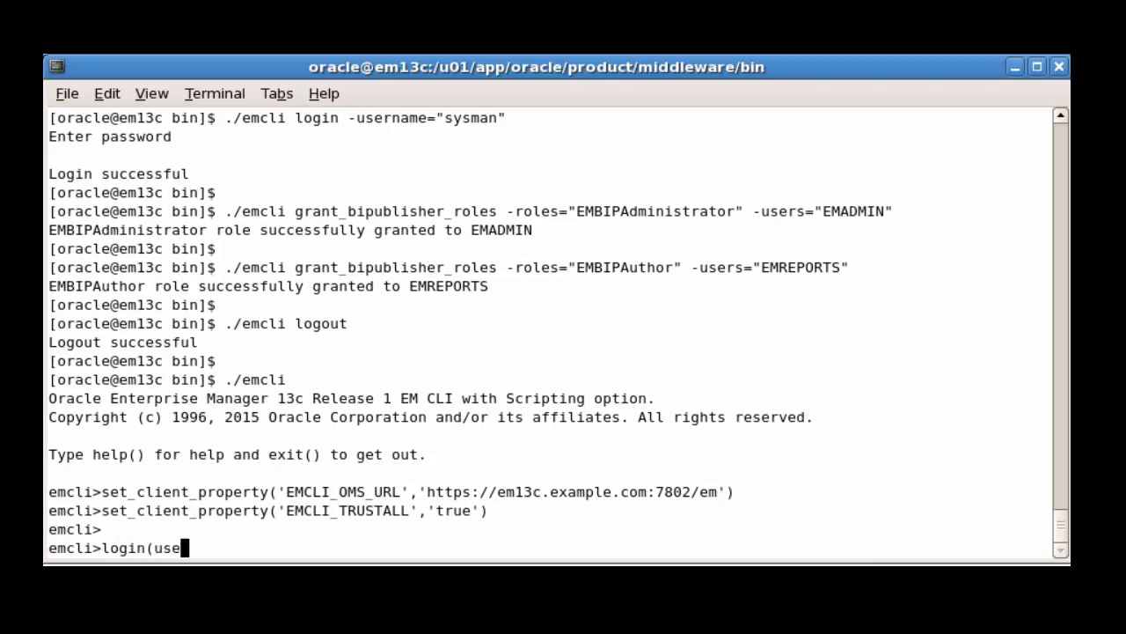
pyautogui.write("rname='sysman')")
pyautogui.write('grant')
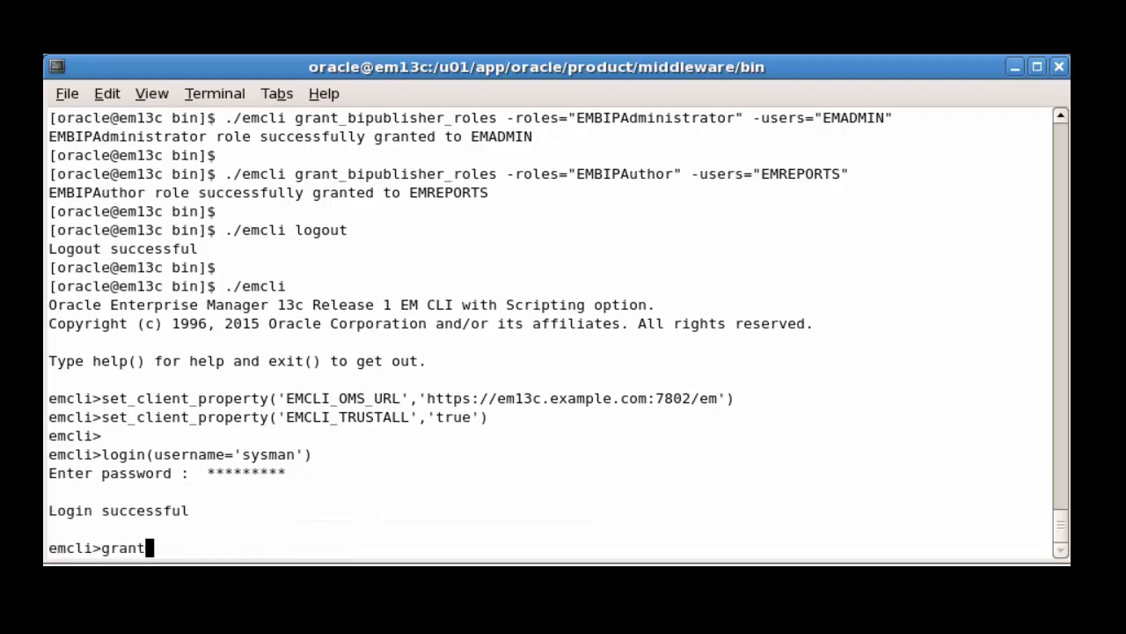
# Grant the EMBIPViewer role to users EMUSER1 and EMUSER2
pyautogui.write('_bipublisher_roles(roles=')
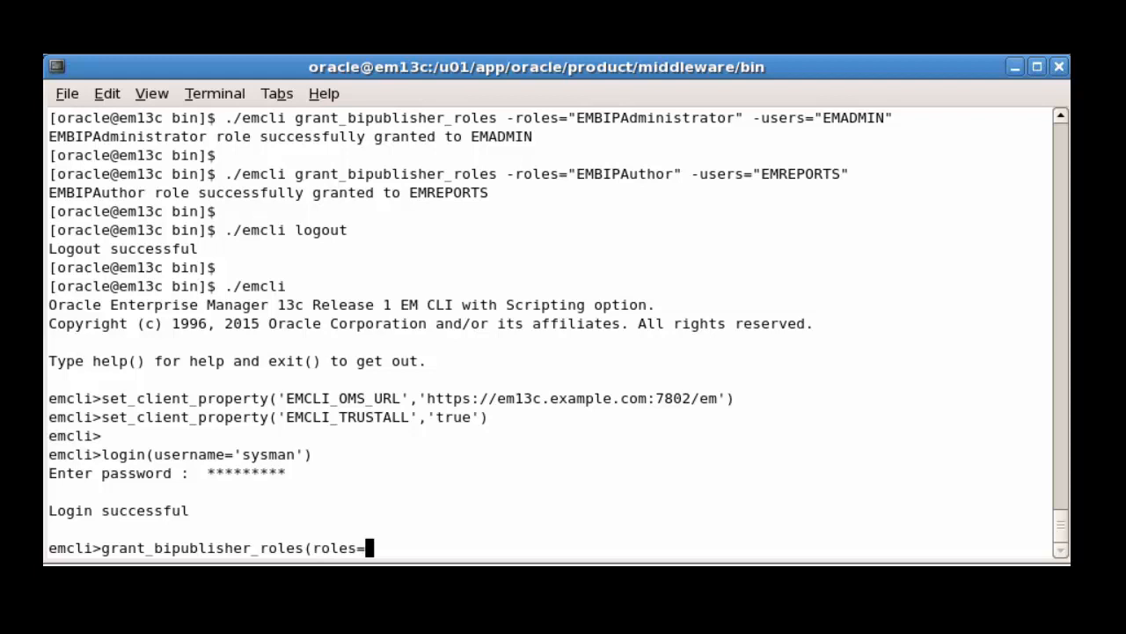
pyautogui.write("'EMBIPViewer',")
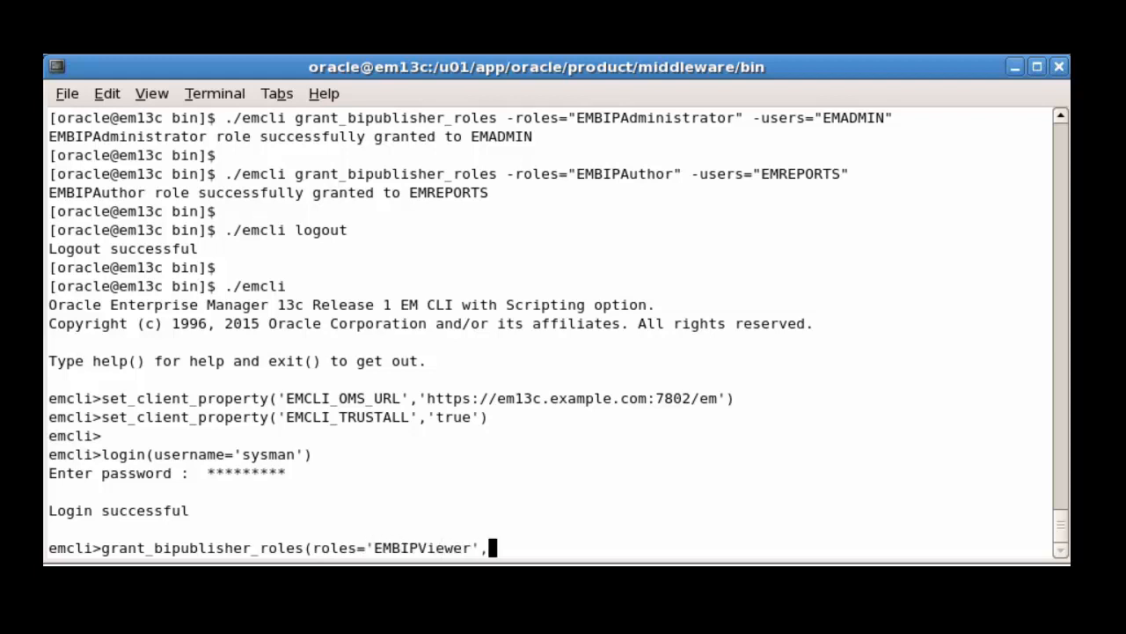
pyautogui.write("users='EM")
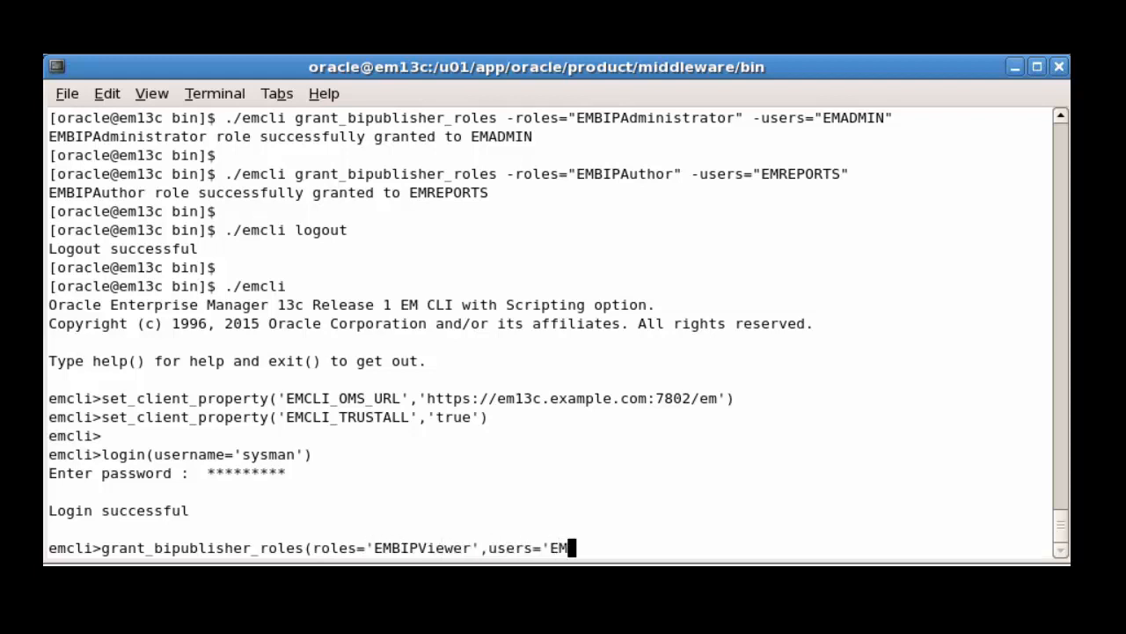
pyautogui.write('USER1;EMUSE')
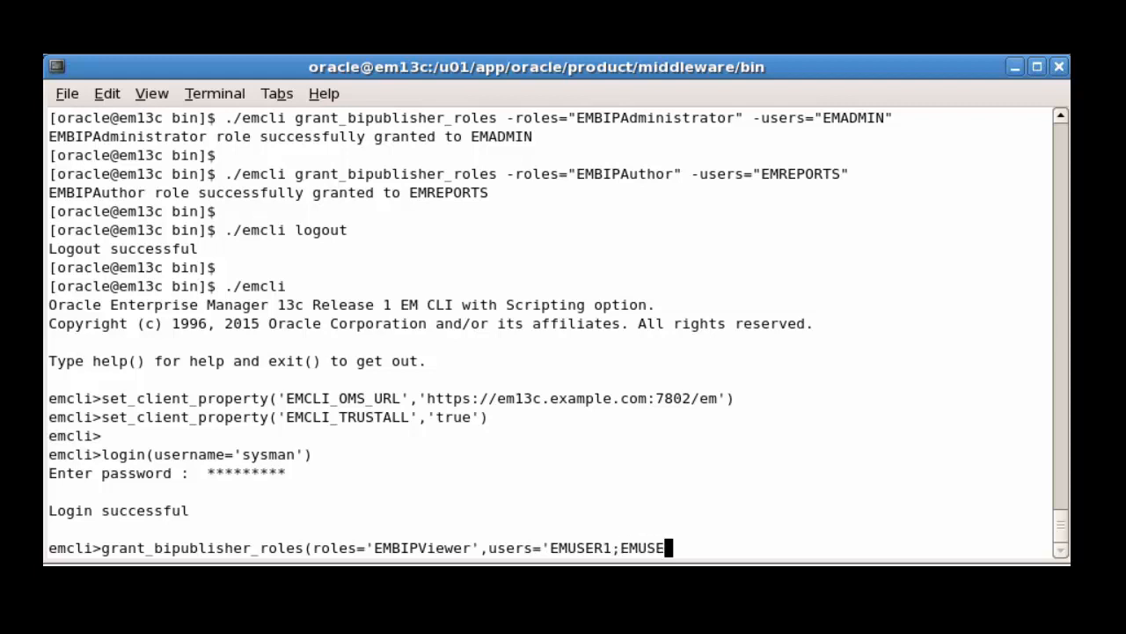
pyautogui.press('Return')
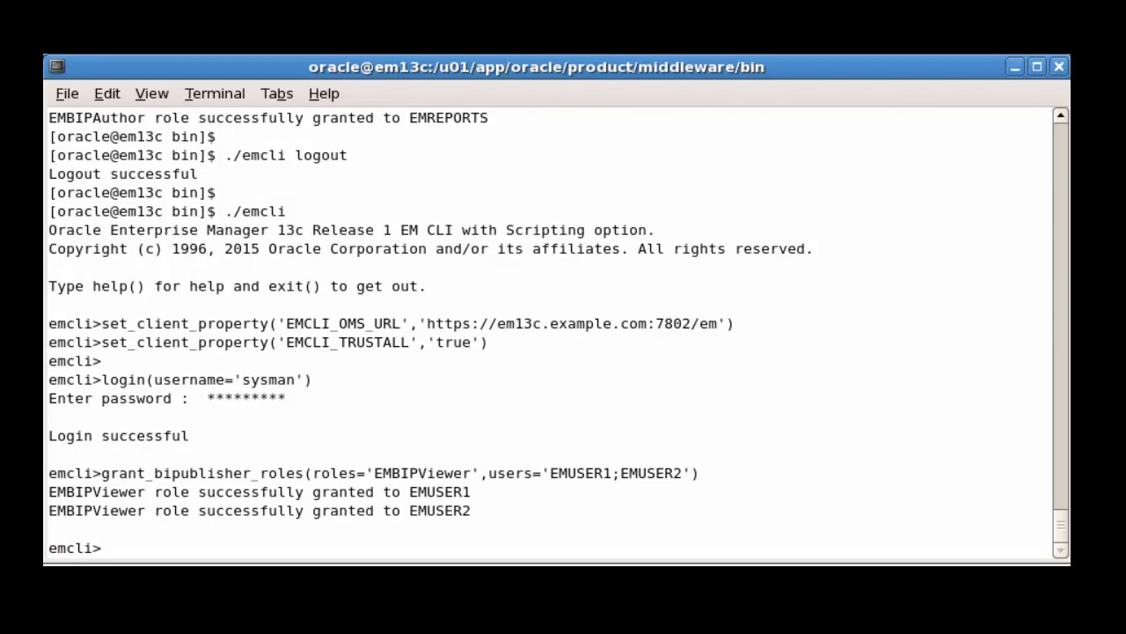
# Exit the interactive EM CLI shell with exit()
pyautogui.write('e')
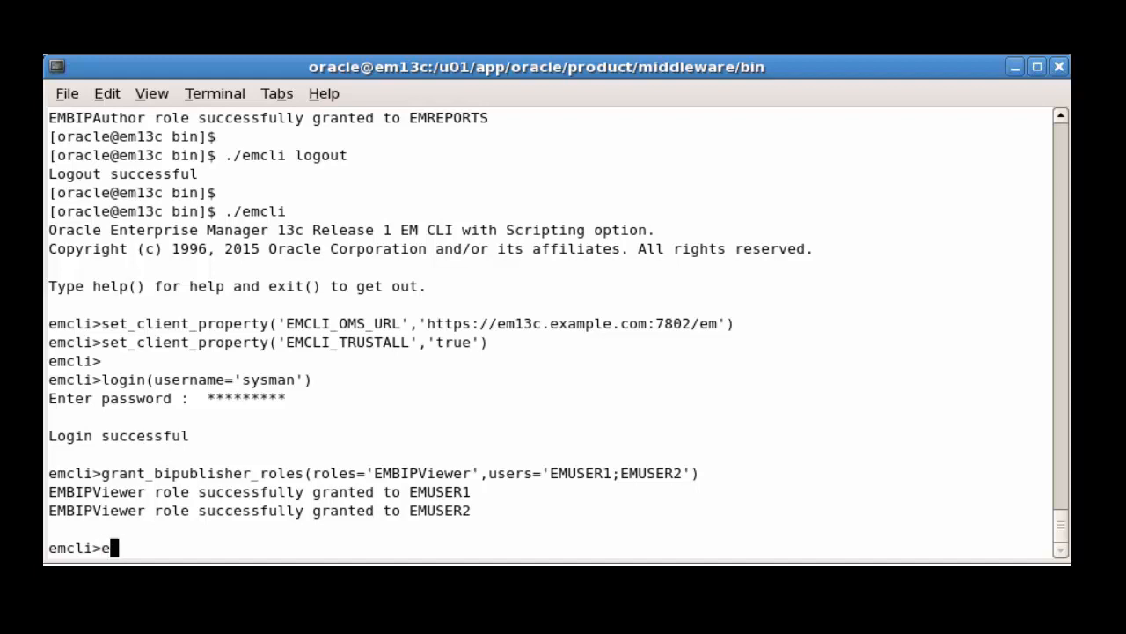
pyautogui.write('xit()')
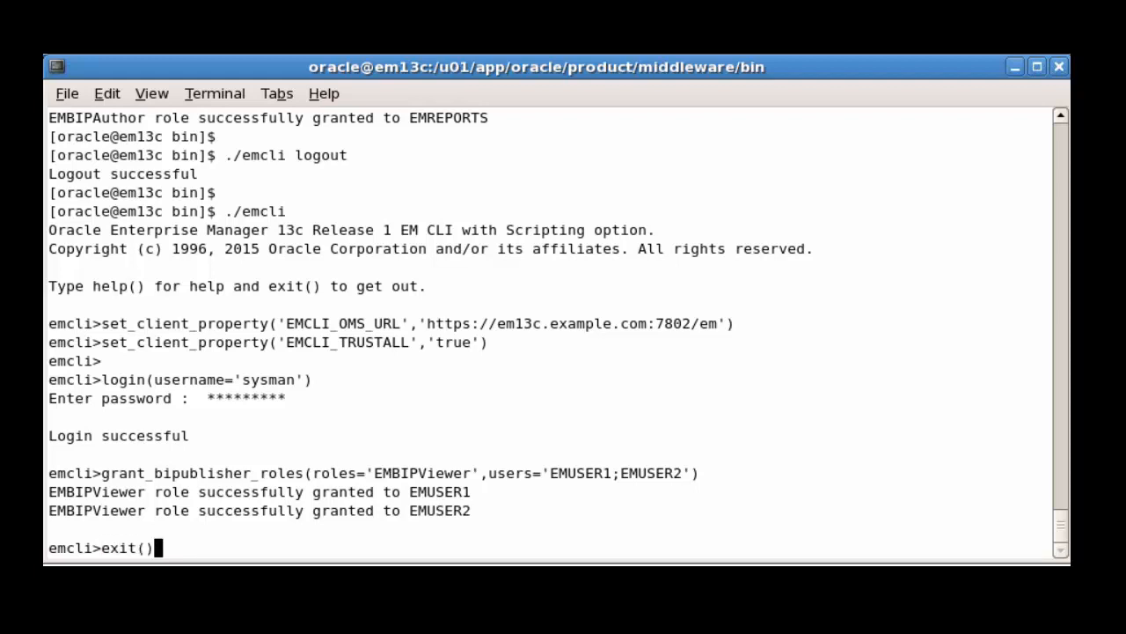
pyautogui.press('Return')
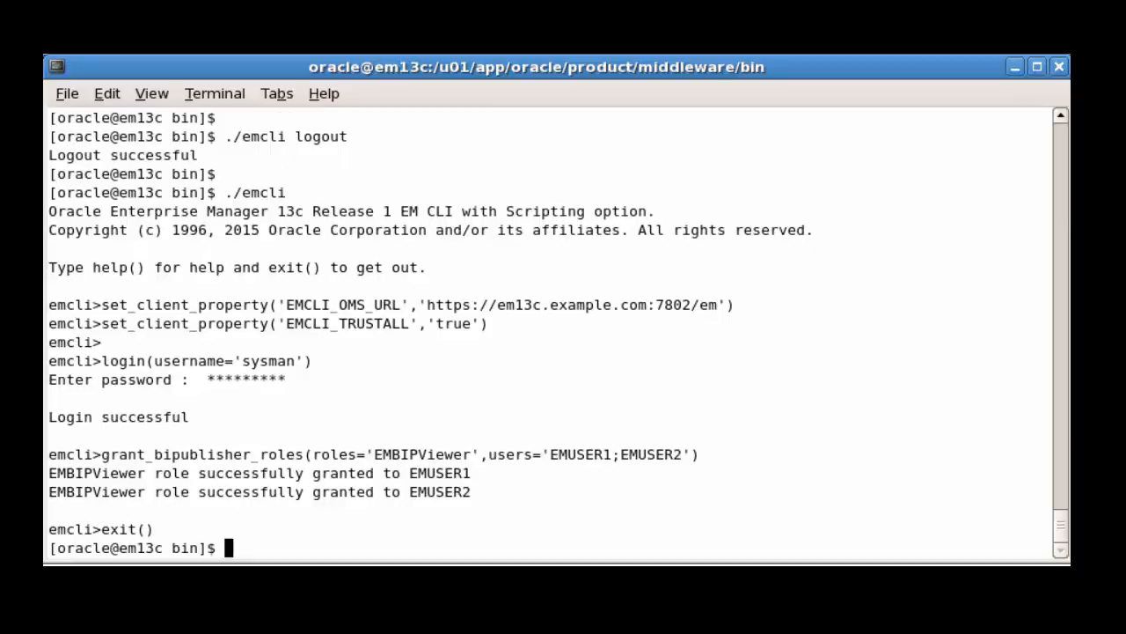